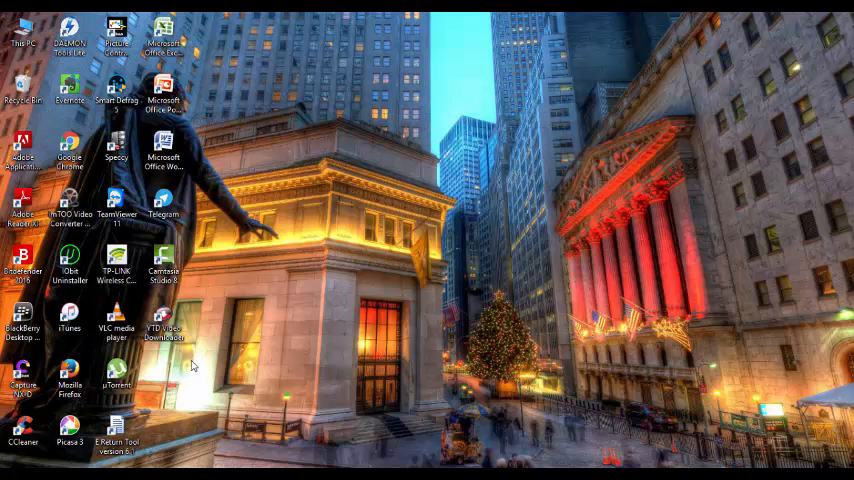
mouse_move(352, 252)
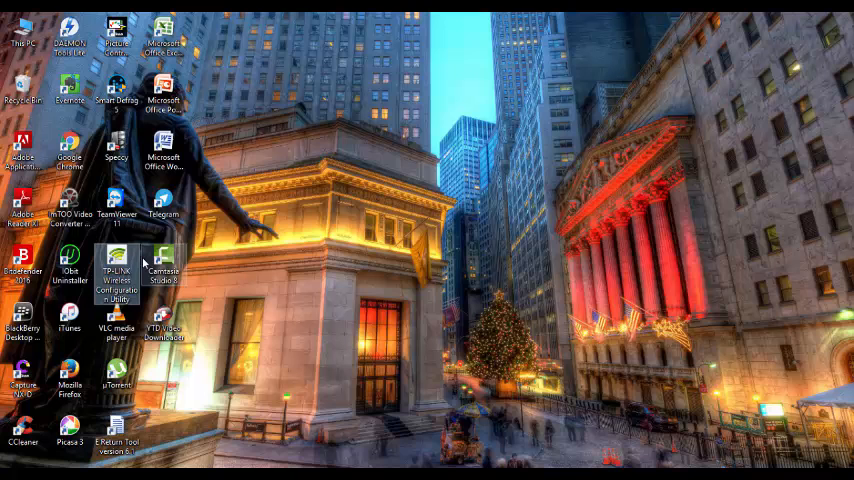
Step: Refresh the desktop, then search Start for 'run' to bring up the Run dialog
right_click(330, 198)
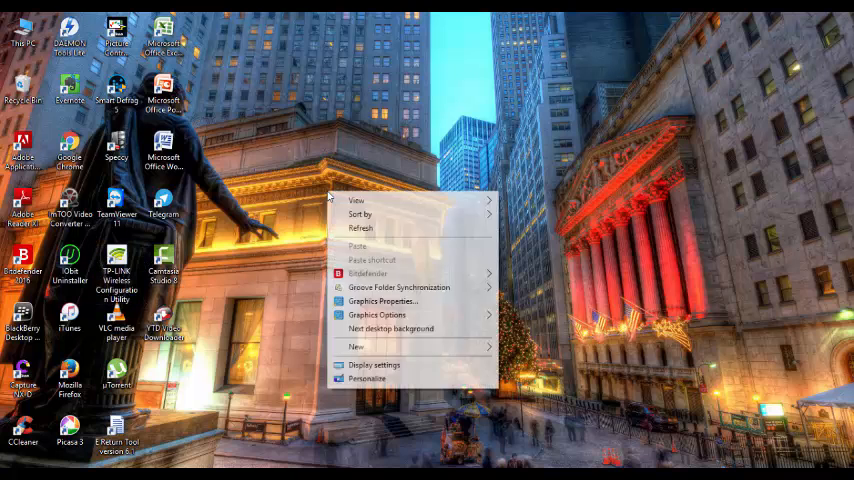
mouse_move(378, 228)
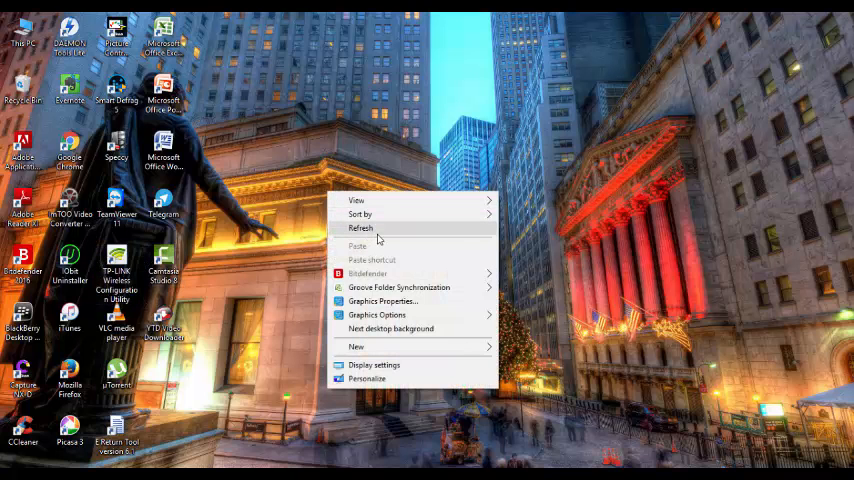
left_click(360, 228)
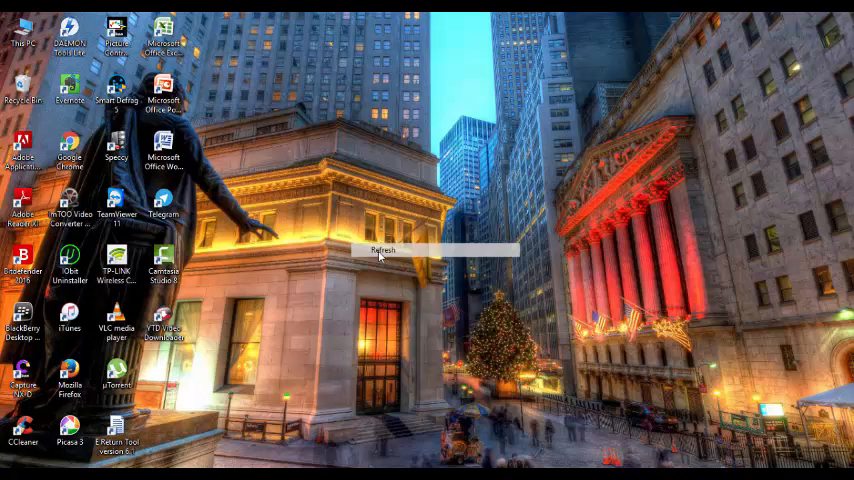
left_click(384, 250)
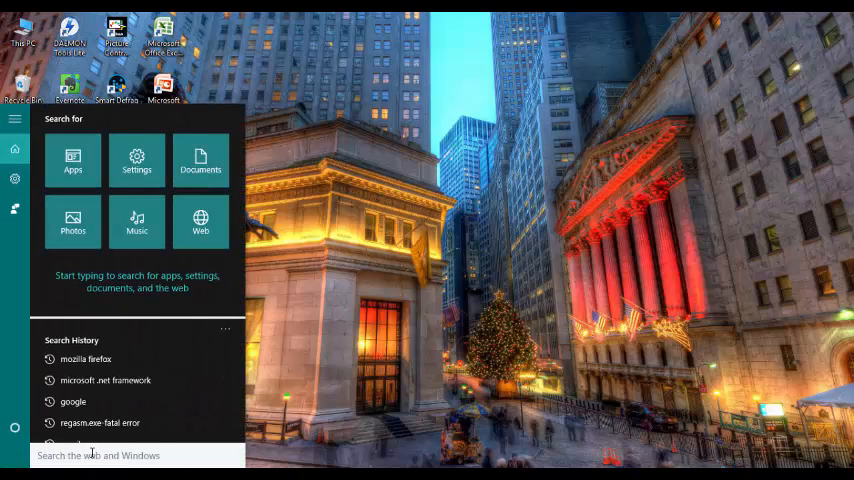
type("run")
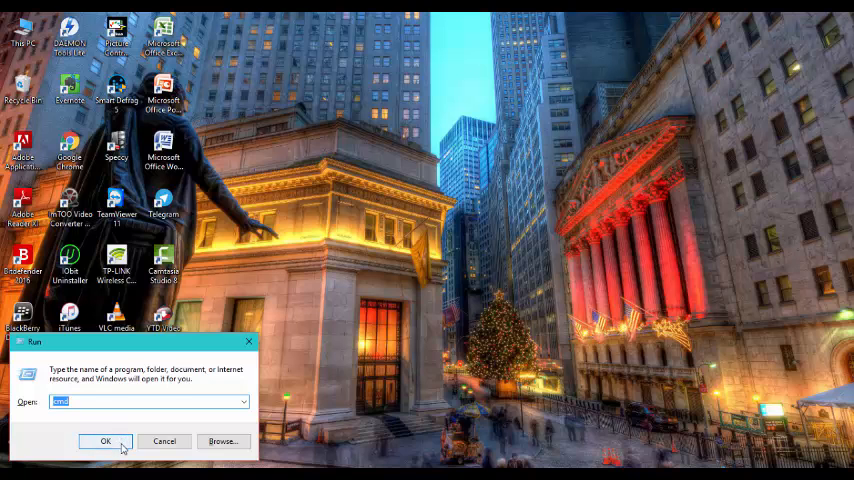
Step: Launch cmd maximized and run netsh wlan show drivers to list the wireless driver details
left_click(104, 440)
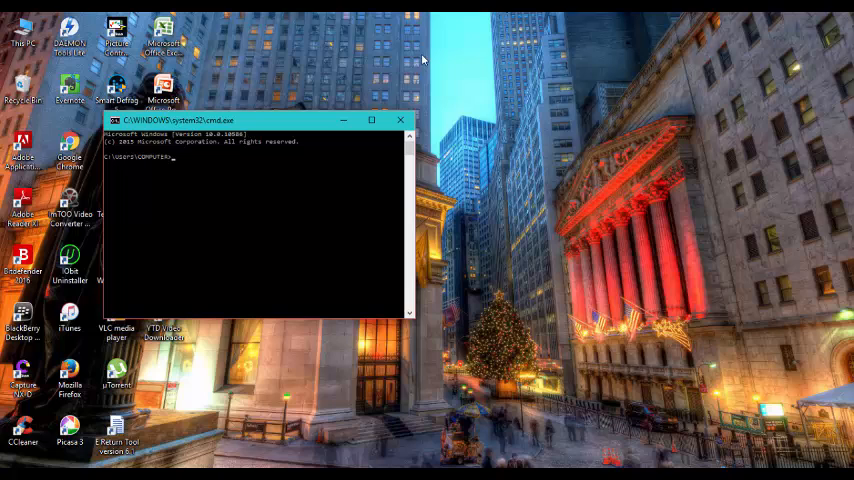
left_click(372, 120)
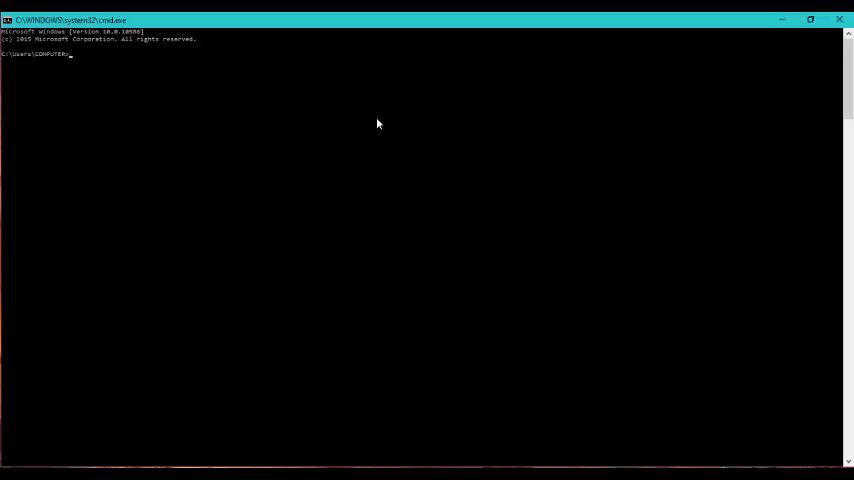
type("mo")
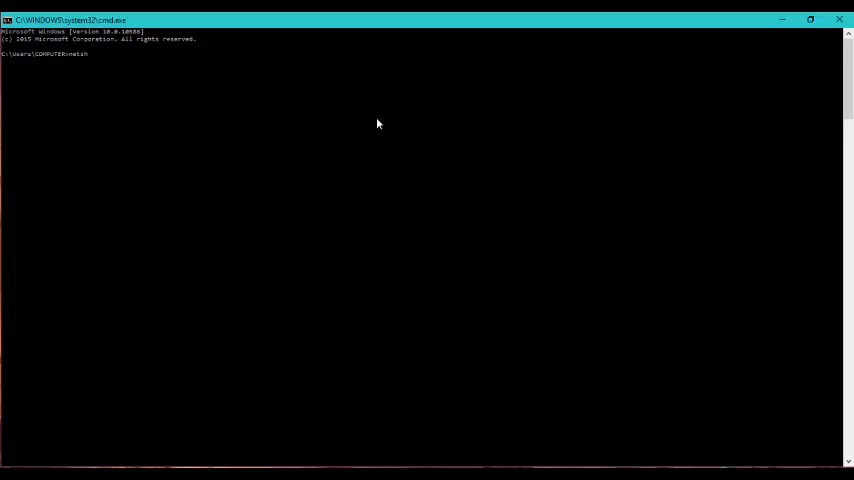
type("wlan")
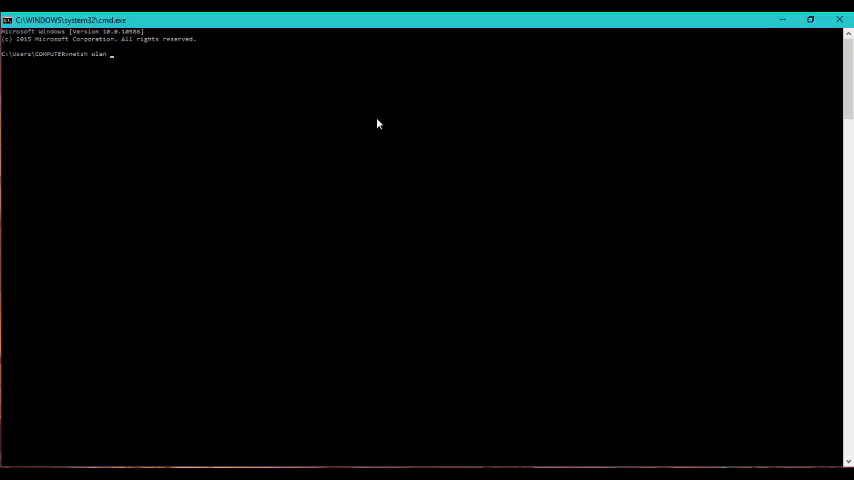
type("show d")
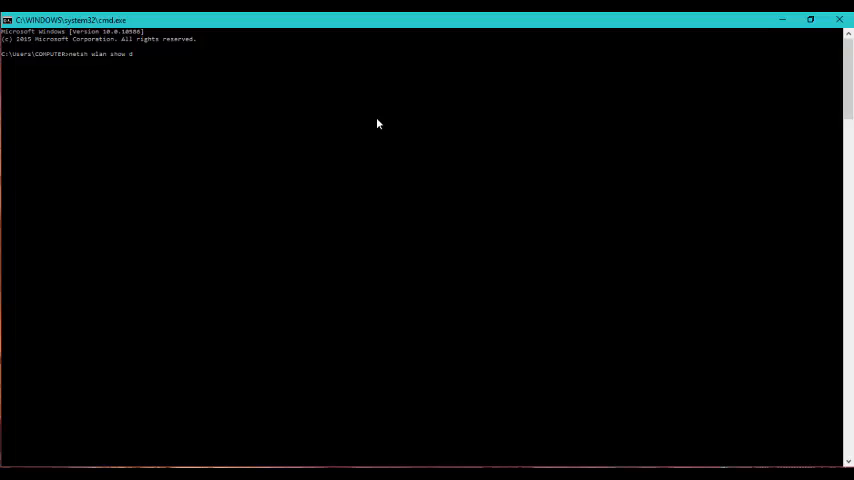
type("rivers")
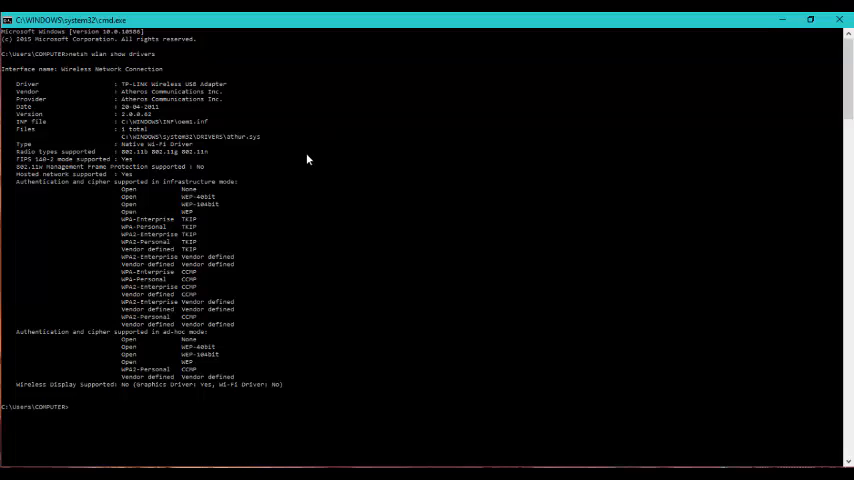
mouse_move(244, 196)
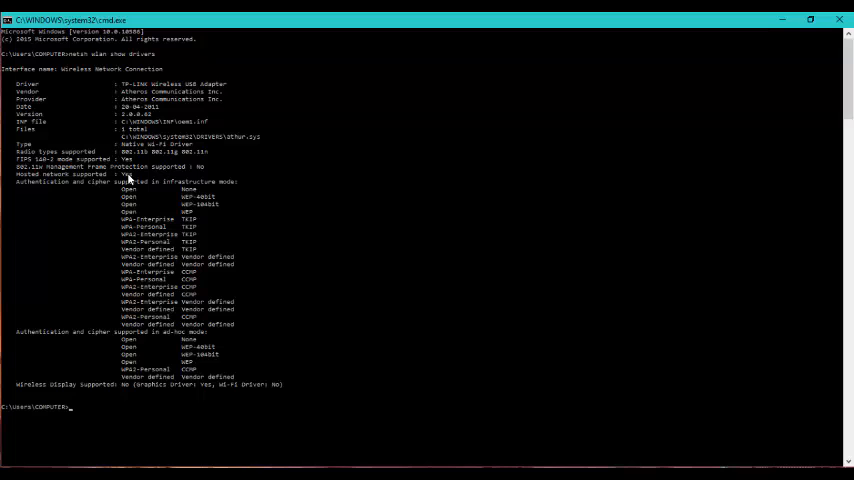
mouse_move(144, 190)
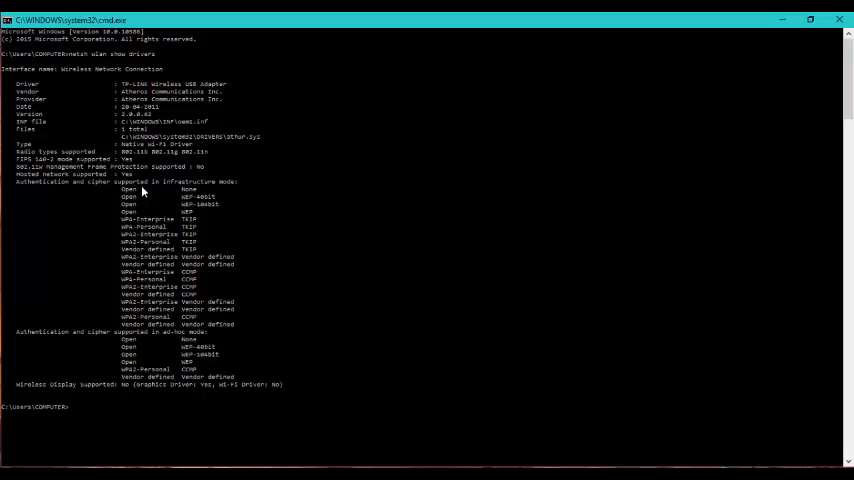
Step: Run netsh wlan set hostednetwork mode=allow ssid=wifi key=<password> to configure the hosted network
type("netsh")
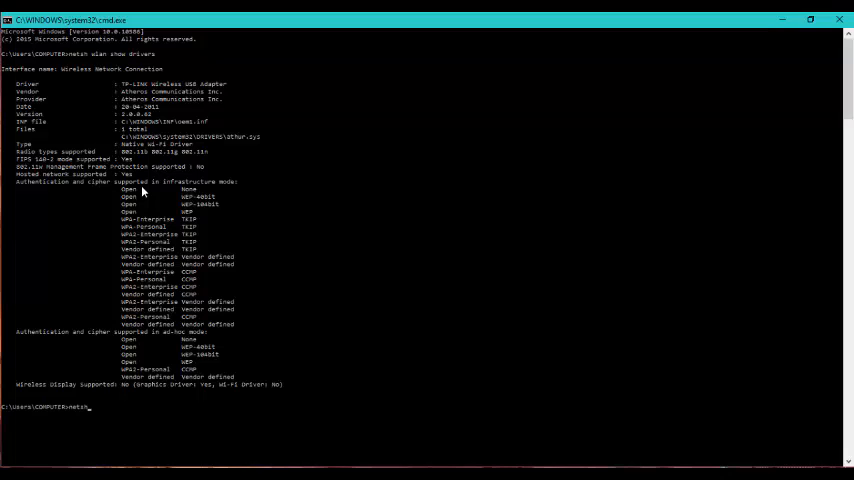
type("wlan")
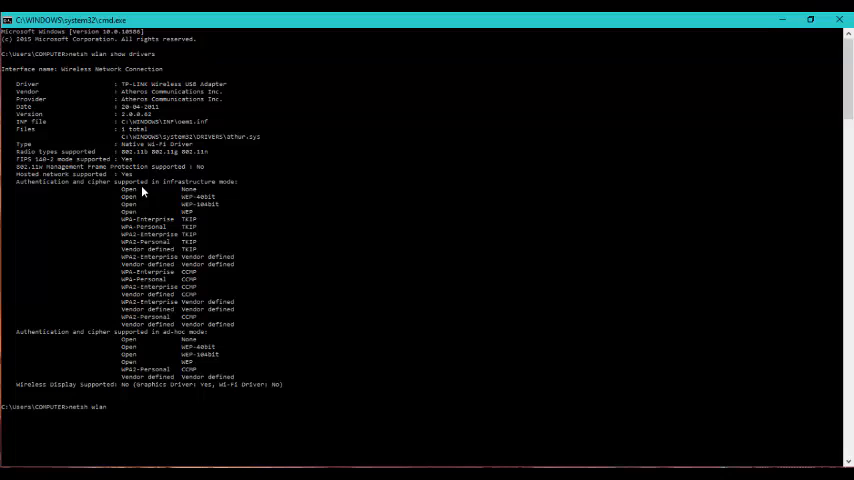
type("set hos")
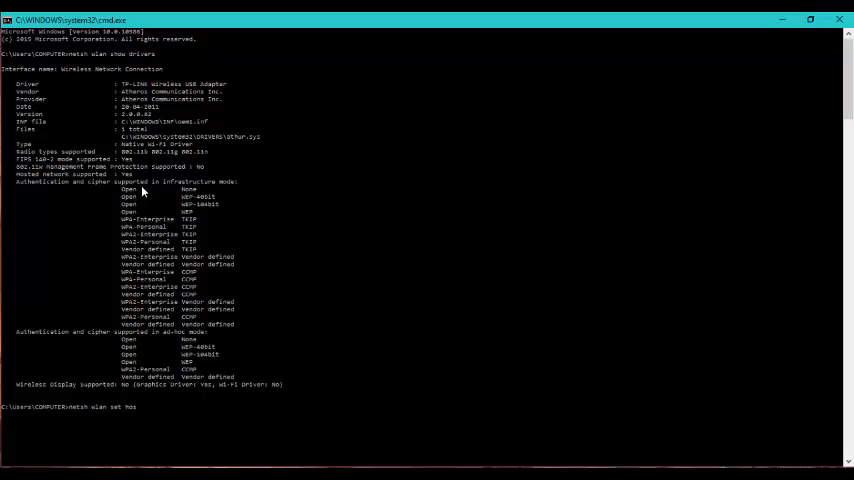
type("tednetwork")
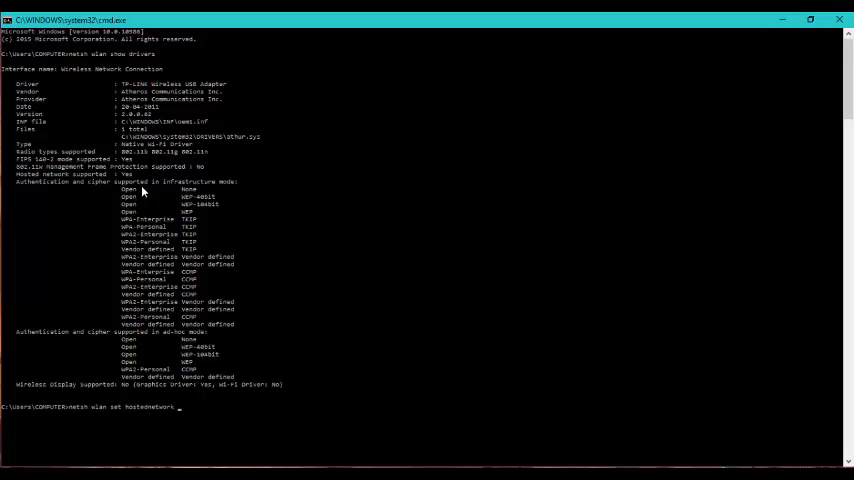
type("mode=")
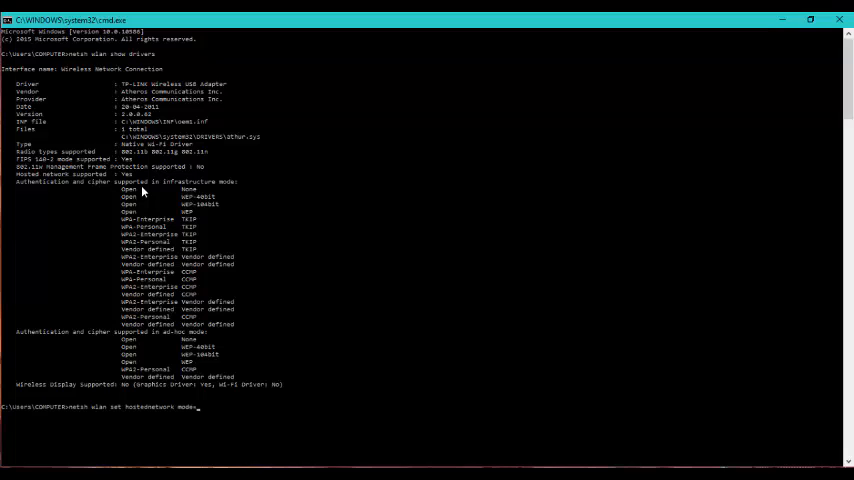
type("allow")
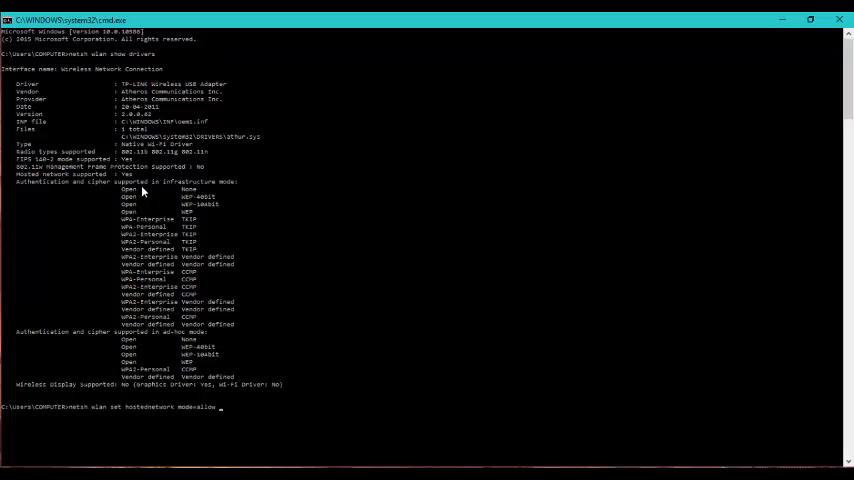
type("ssid=")
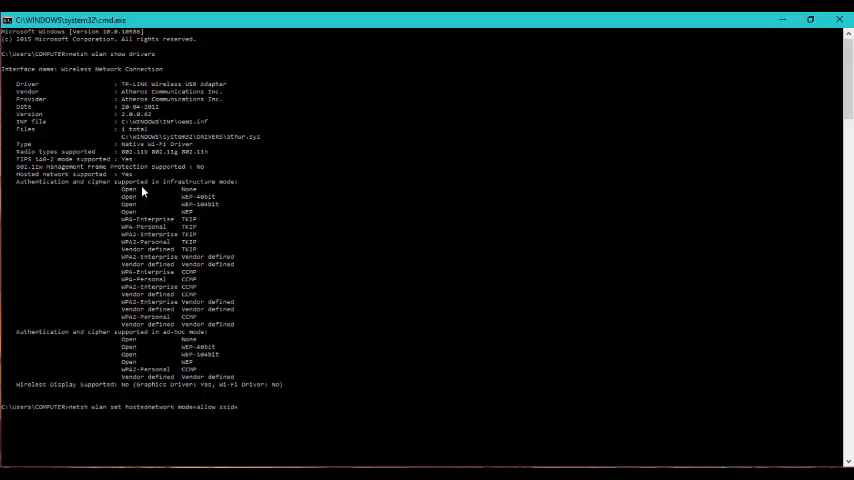
type("wifi")
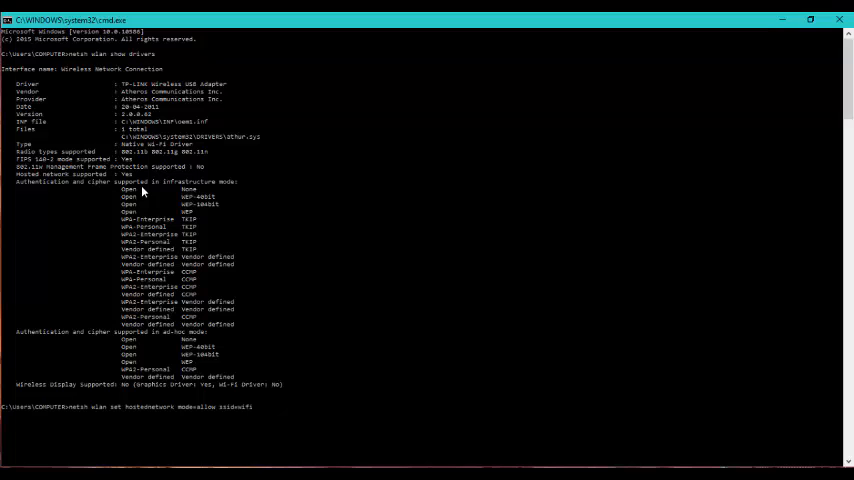
type("key=password")
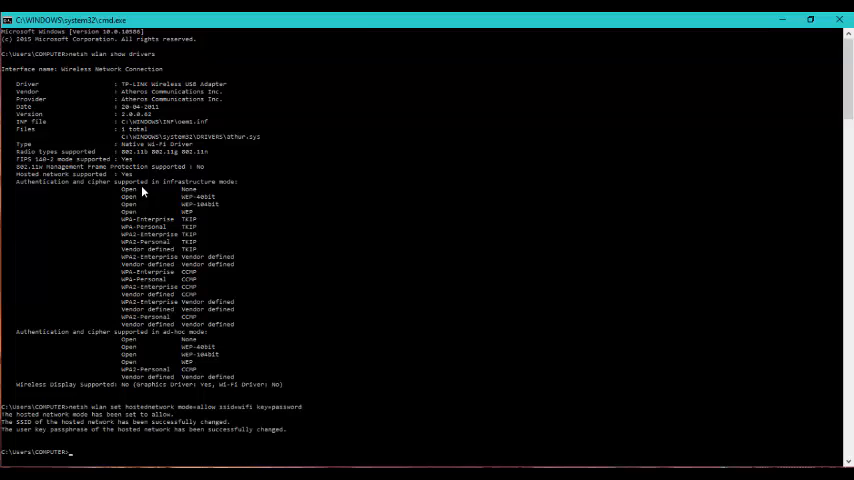
mouse_move(72, 400)
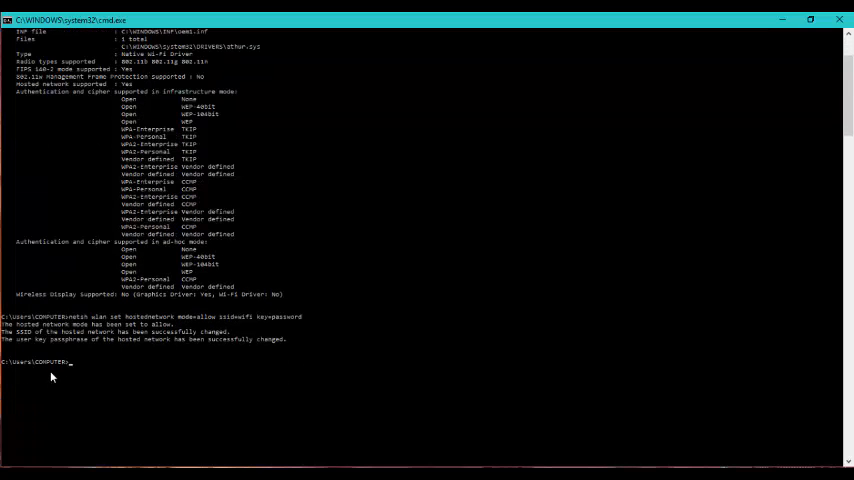
mouse_move(188, 336)
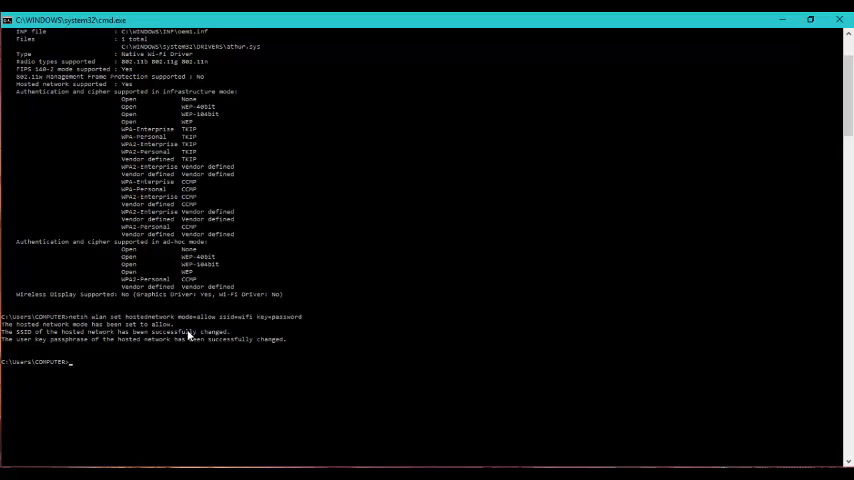
mouse_move(200, 334)
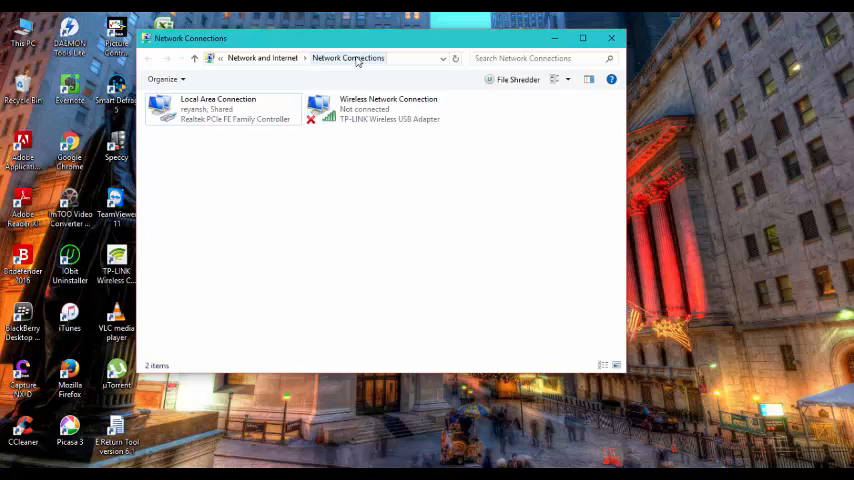
mouse_move(216, 108)
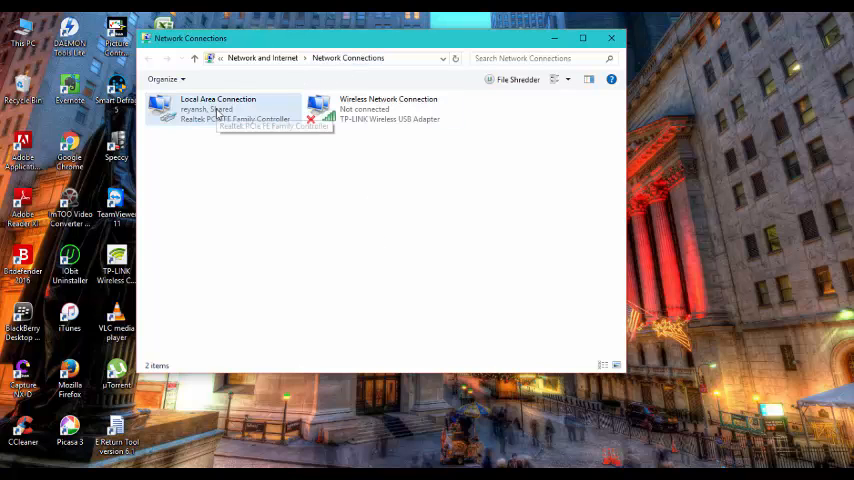
Step: In Local Area Connection Properties > Sharing, allow other network users to connect and confirm
right_click(216, 108)
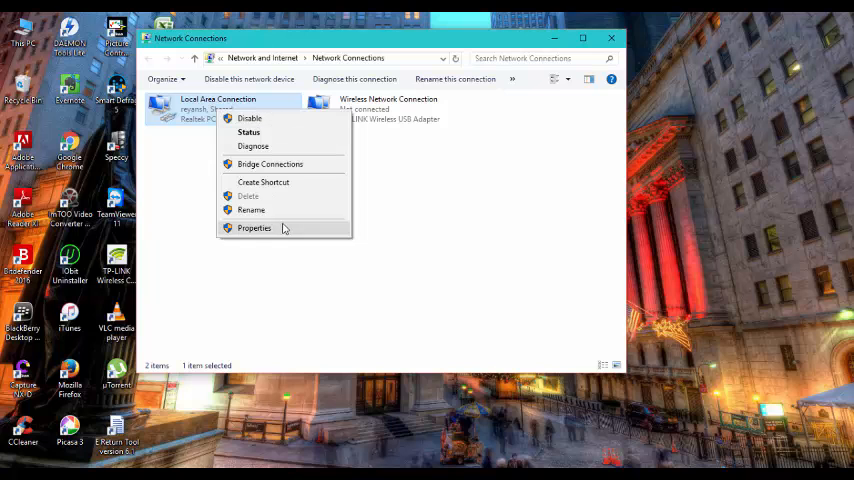
left_click(254, 228)
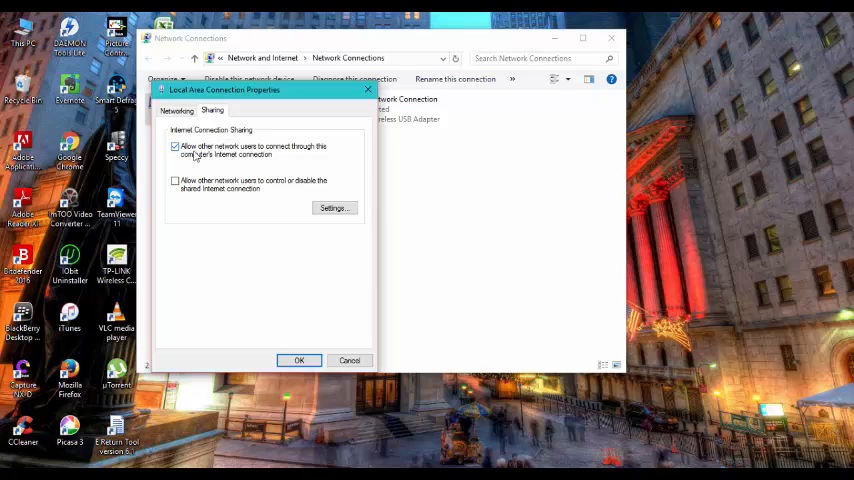
left_click(176, 146)
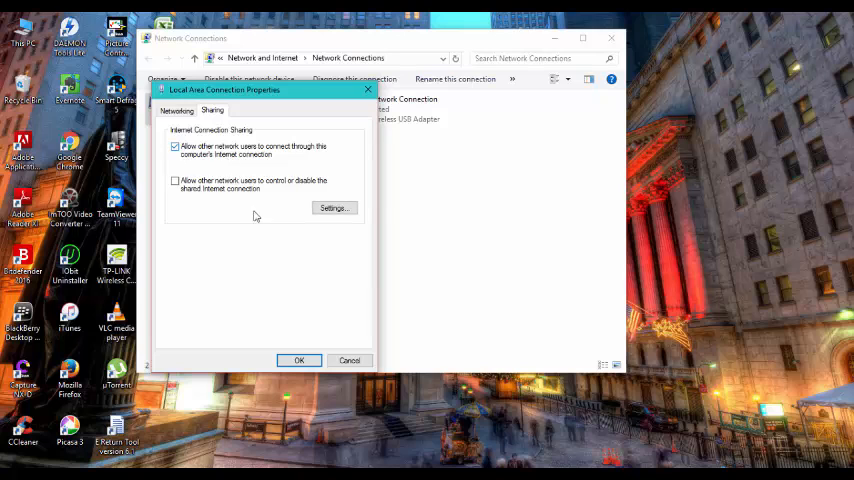
left_click(300, 360)
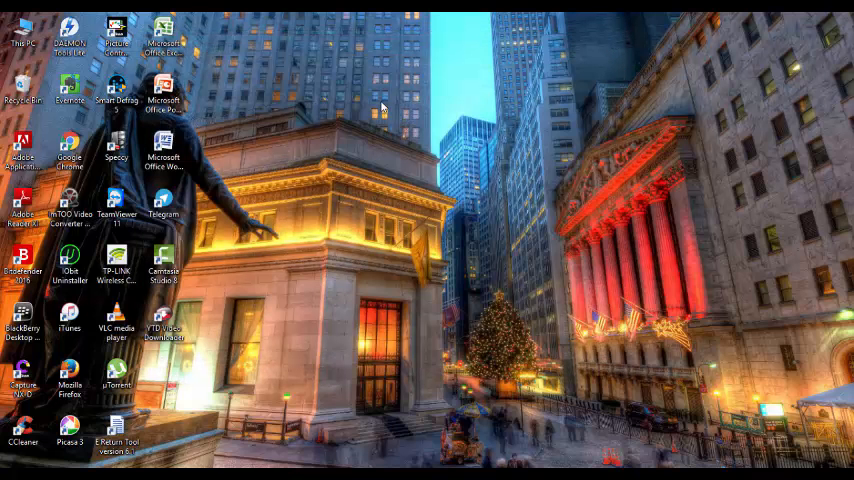
mouse_move(420, 144)
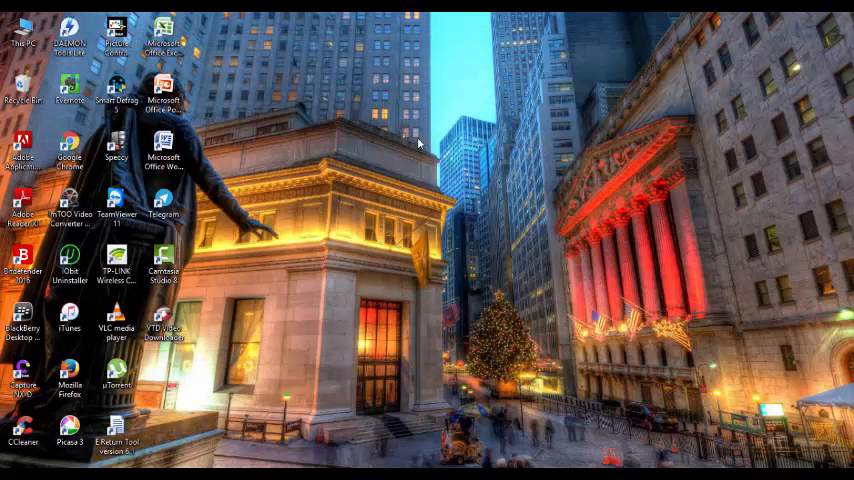